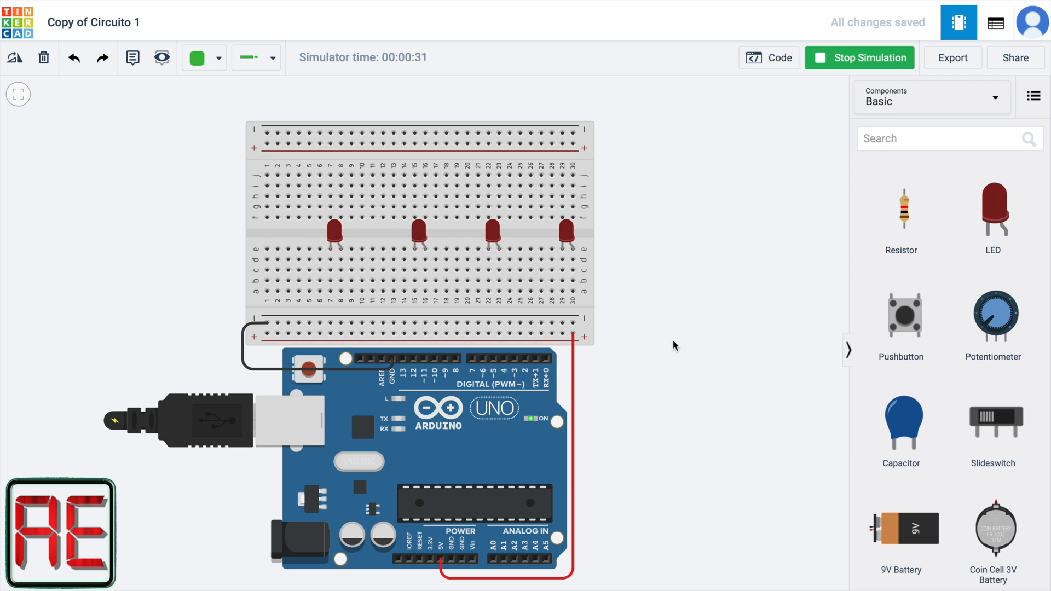
{"action": "mouse_move", "coordinate": [489, 235]}
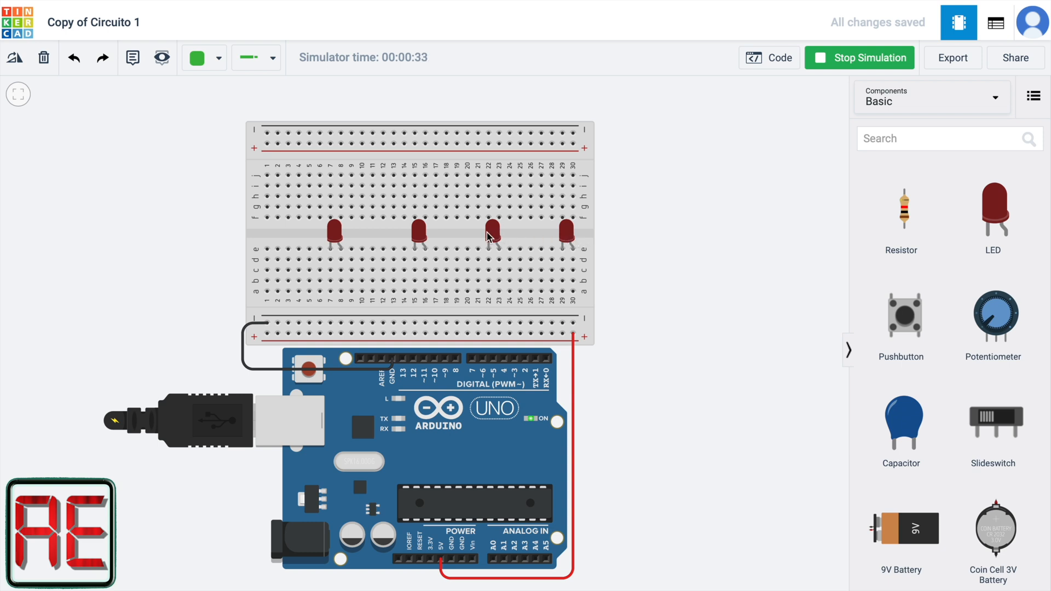
{"action": "mouse_move", "coordinate": [335, 239]}
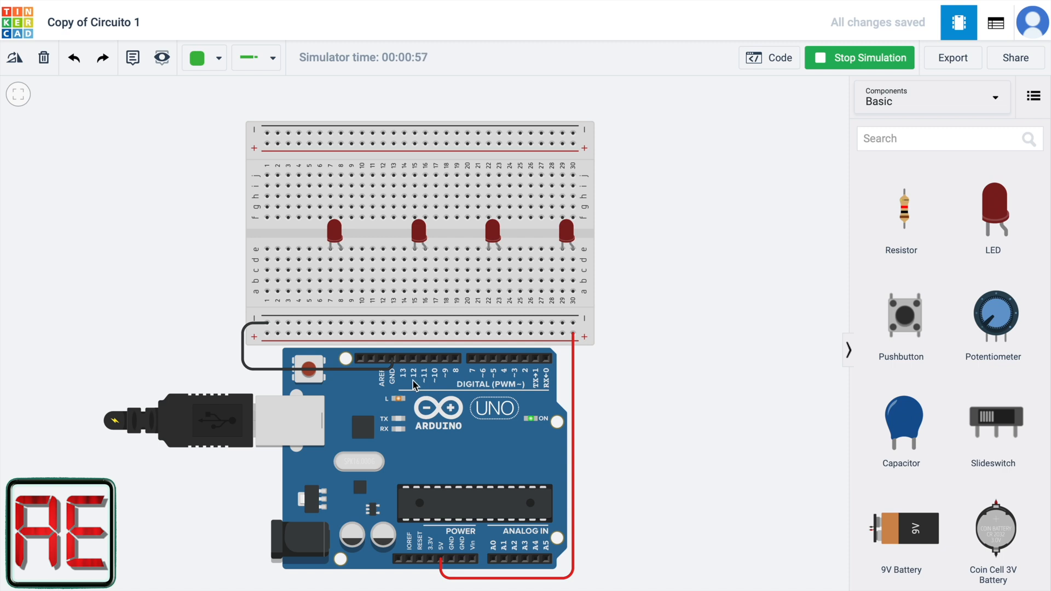
Show the pin-13 blink sketch and select words like OUTPUT in its pinMode line.
{"action": "left_click", "coordinate": [769, 57]}
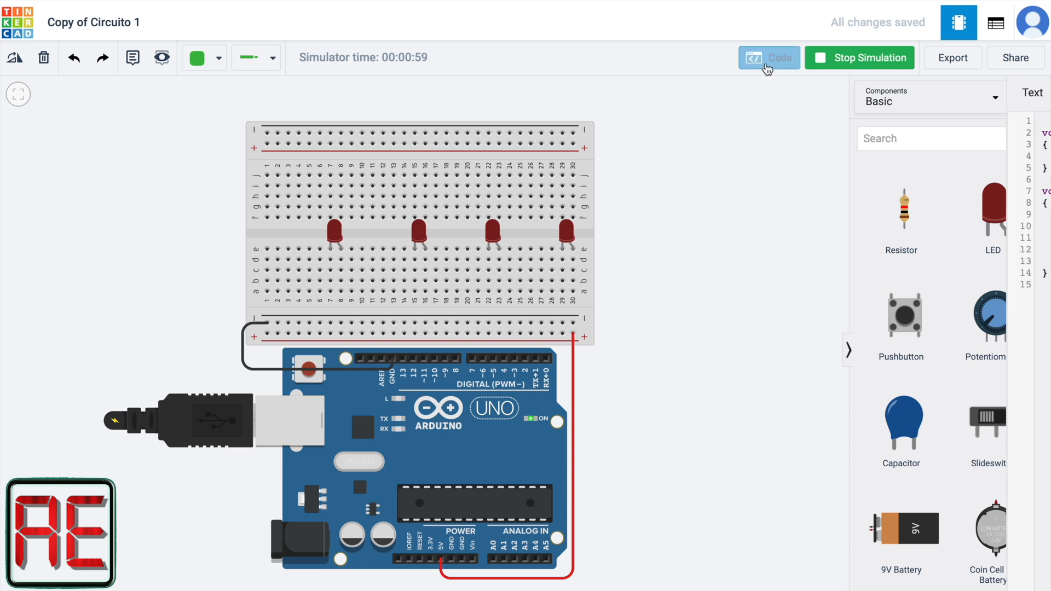
{"action": "left_click", "coordinate": [768, 57]}
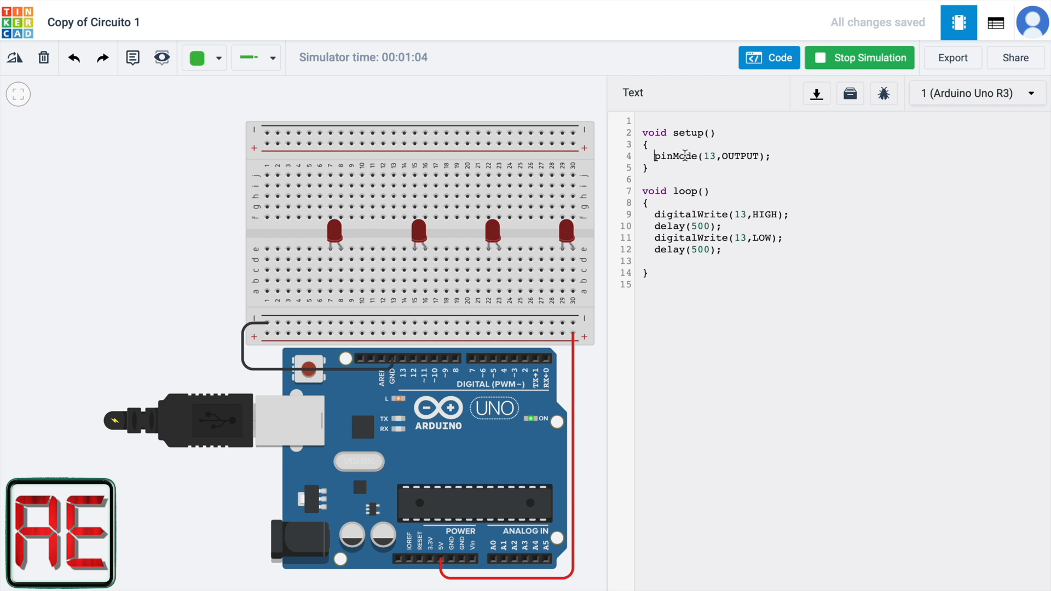
{"action": "double_click", "coordinate": [740, 155]}
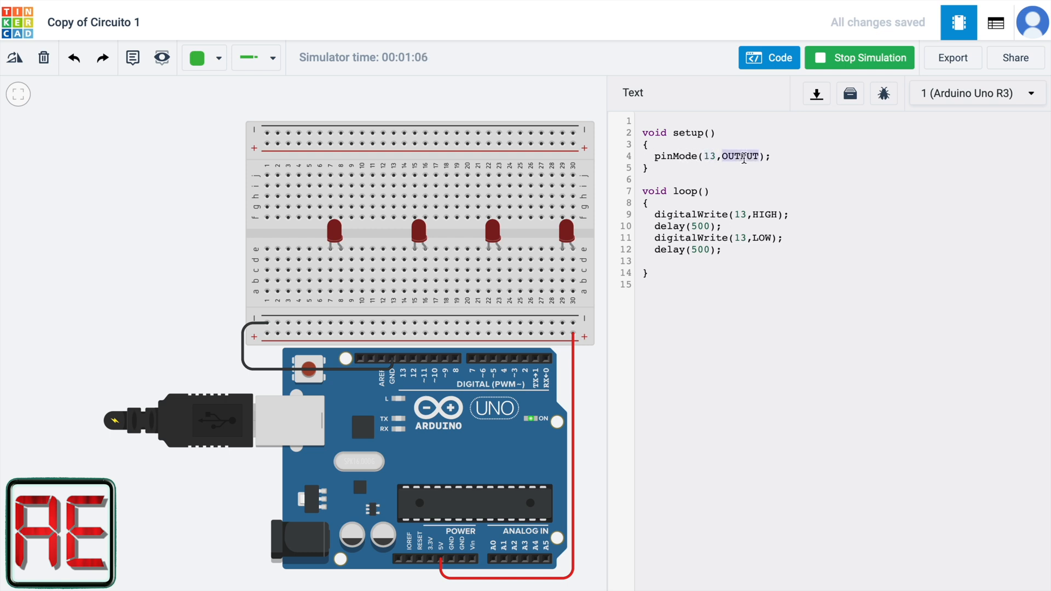
{"action": "double_click", "coordinate": [691, 214]}
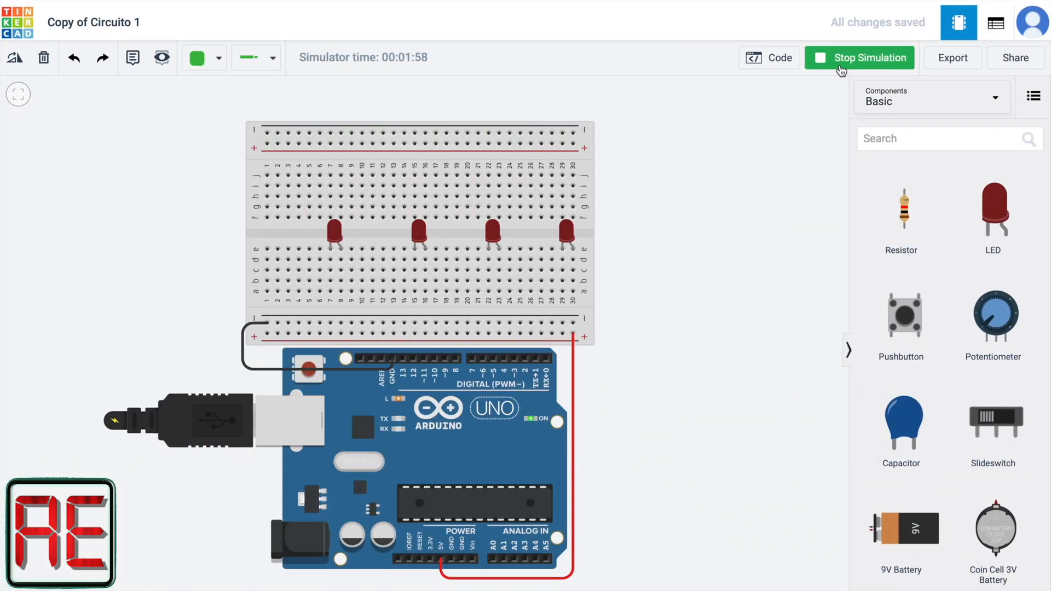
Stop the simulation, add four resistors, and rotate them horizontal beneath the LEDs.
{"action": "left_click", "coordinate": [860, 57]}
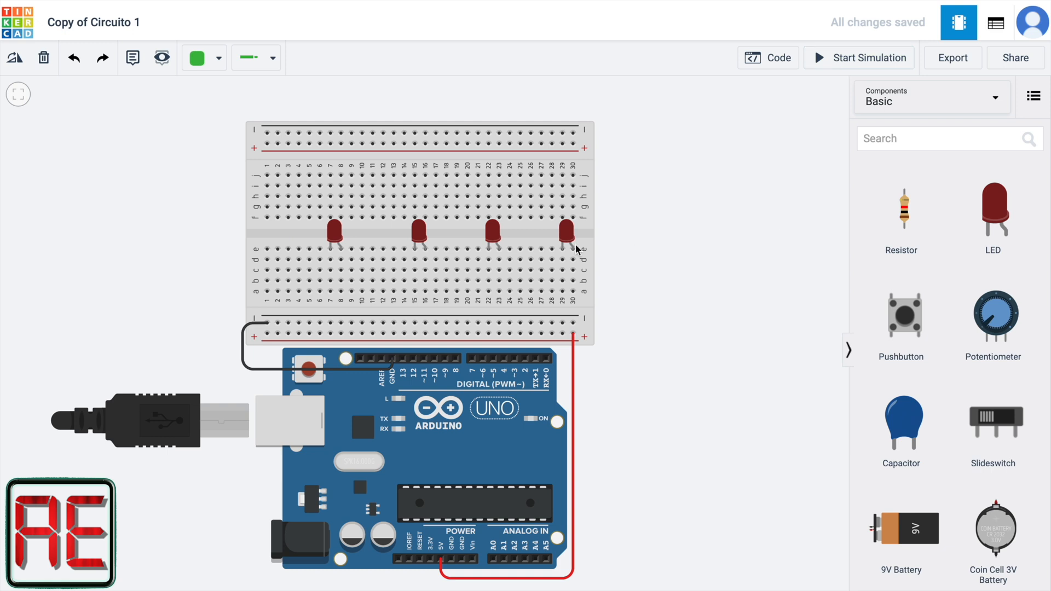
{"action": "mouse_move", "coordinate": [592, 233]}
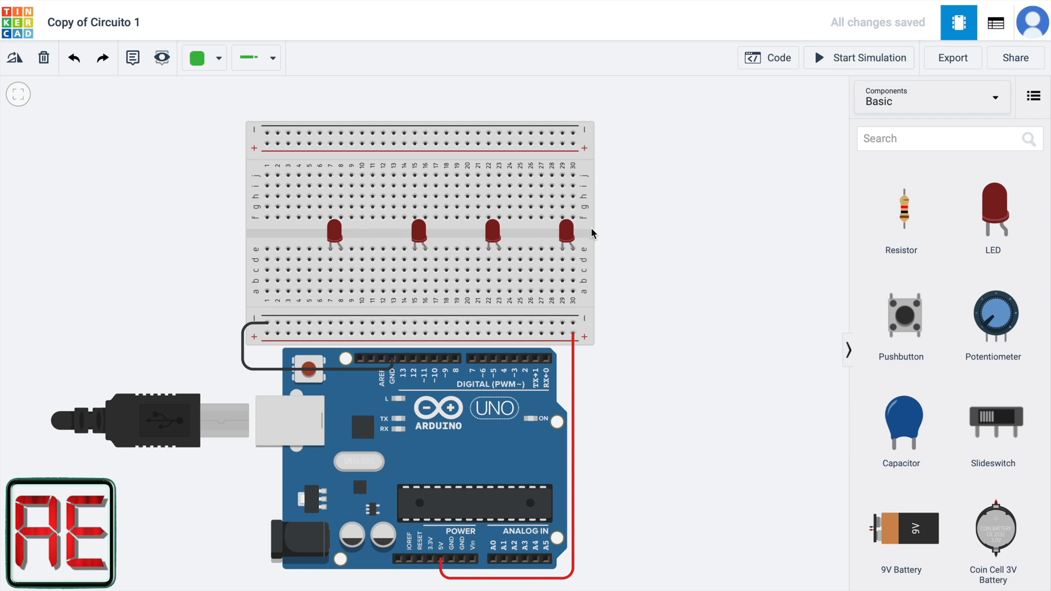
{"action": "mouse_move", "coordinate": [910, 204]}
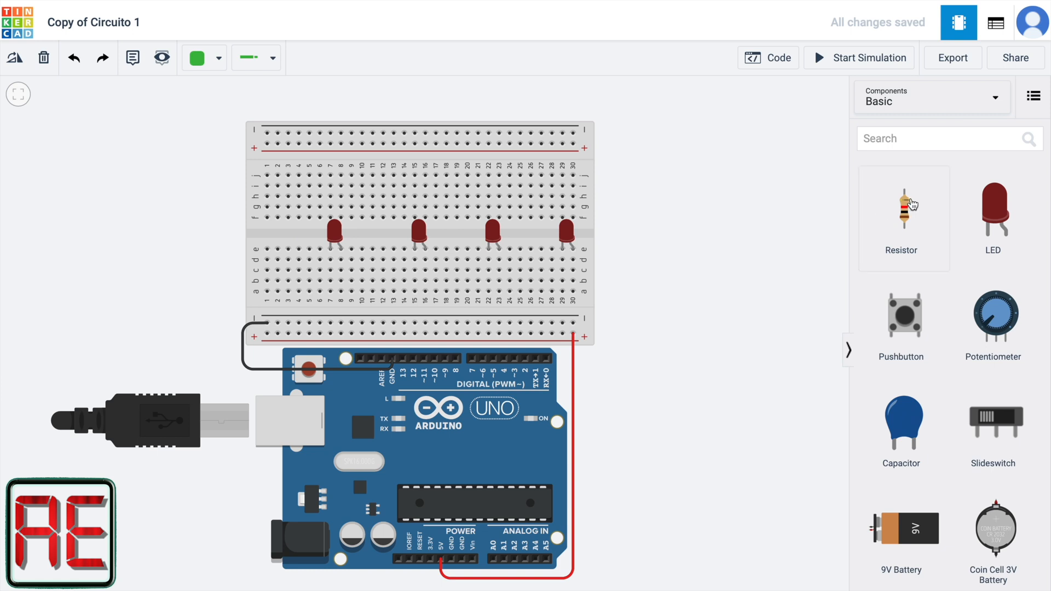
{"action": "left_click", "coordinate": [902, 204]}
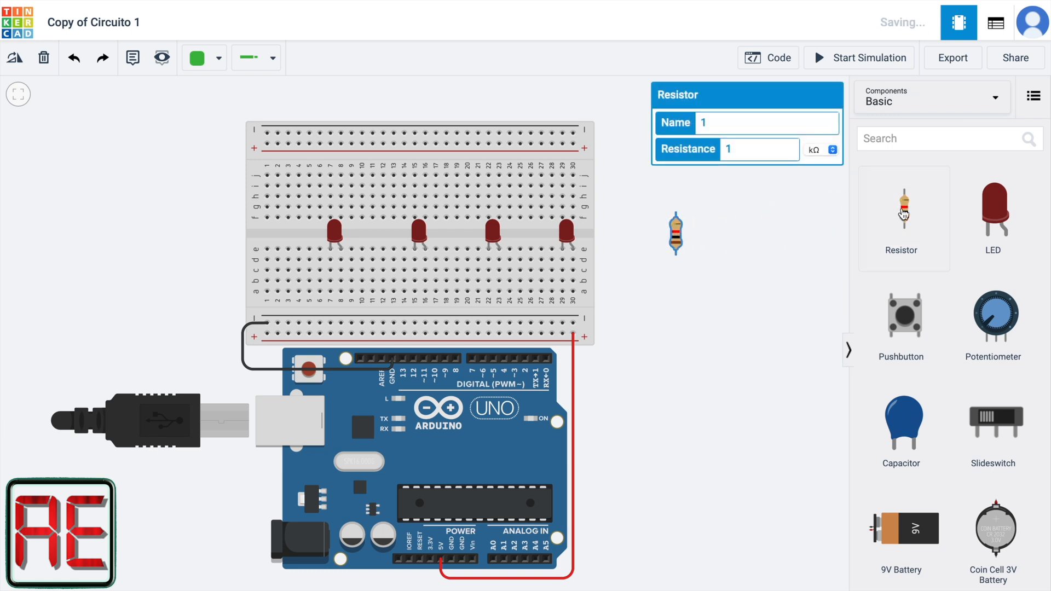
{"action": "left_click", "coordinate": [903, 218]}
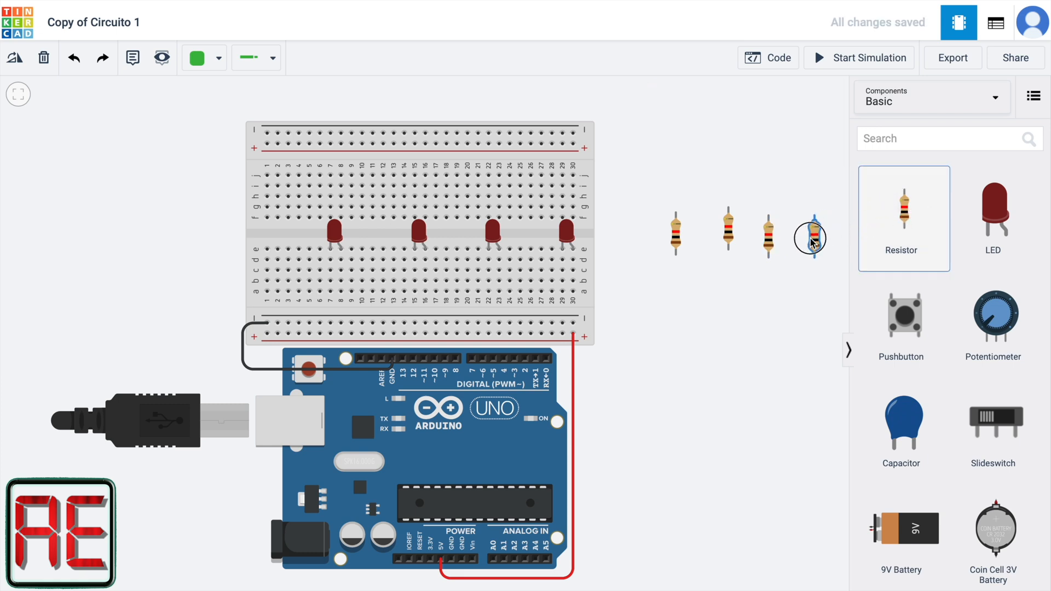
{"action": "left_click", "coordinate": [810, 238]}
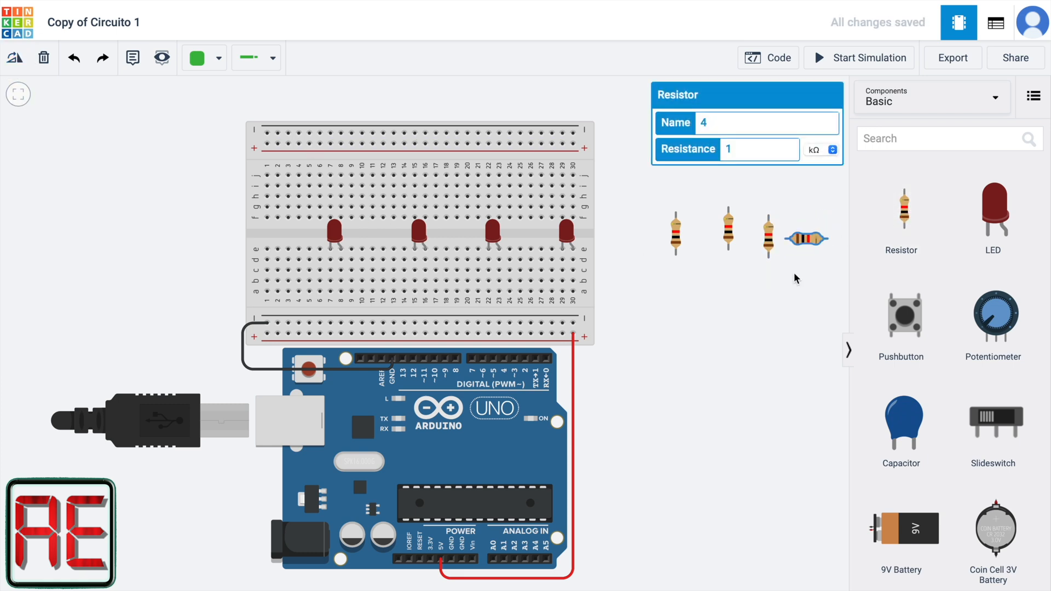
{"action": "left_click", "coordinate": [74, 57]}
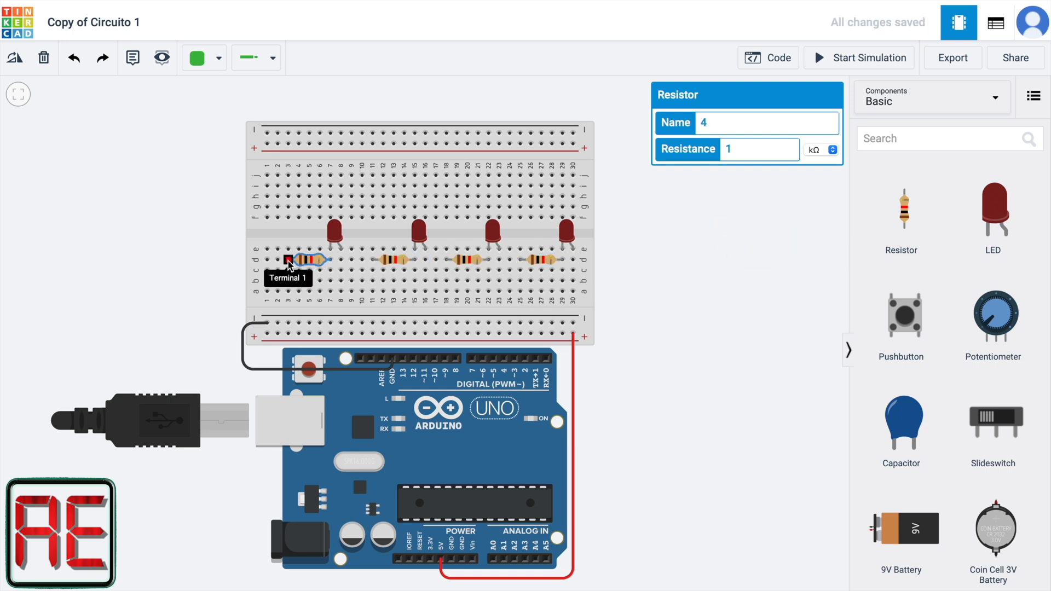
Draw a wire from the first resistor's left end to the lower rail.
{"action": "left_click_drag", "start_coordinate": [289, 261], "coordinate": [290, 323]}
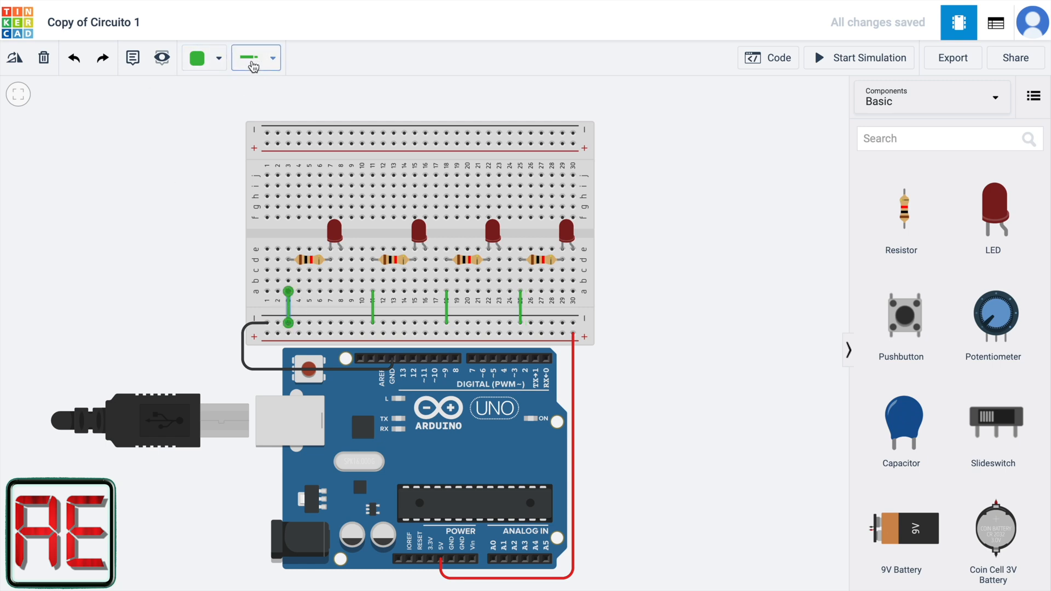
Recolour the resistor-to-rail wires black.
{"action": "left_click", "coordinate": [272, 58]}
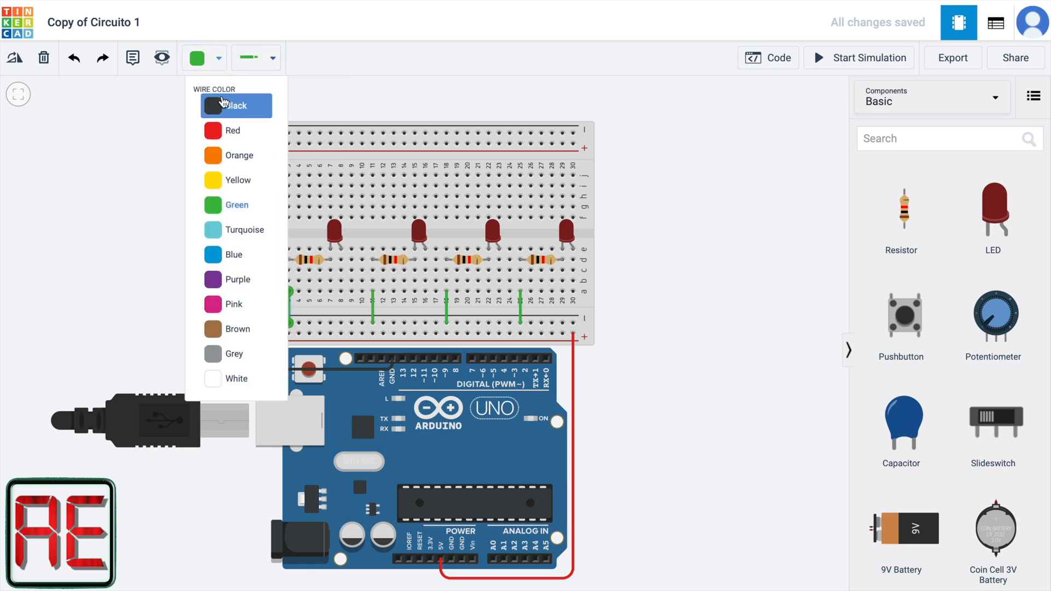
{"action": "left_click", "coordinate": [232, 105]}
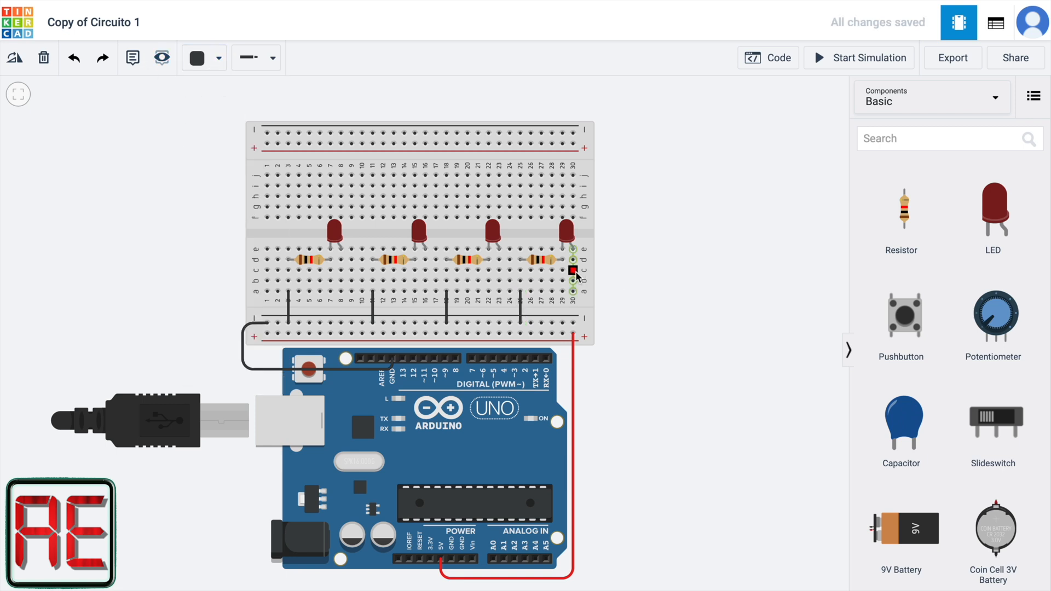
{"action": "mouse_move", "coordinate": [574, 252]}
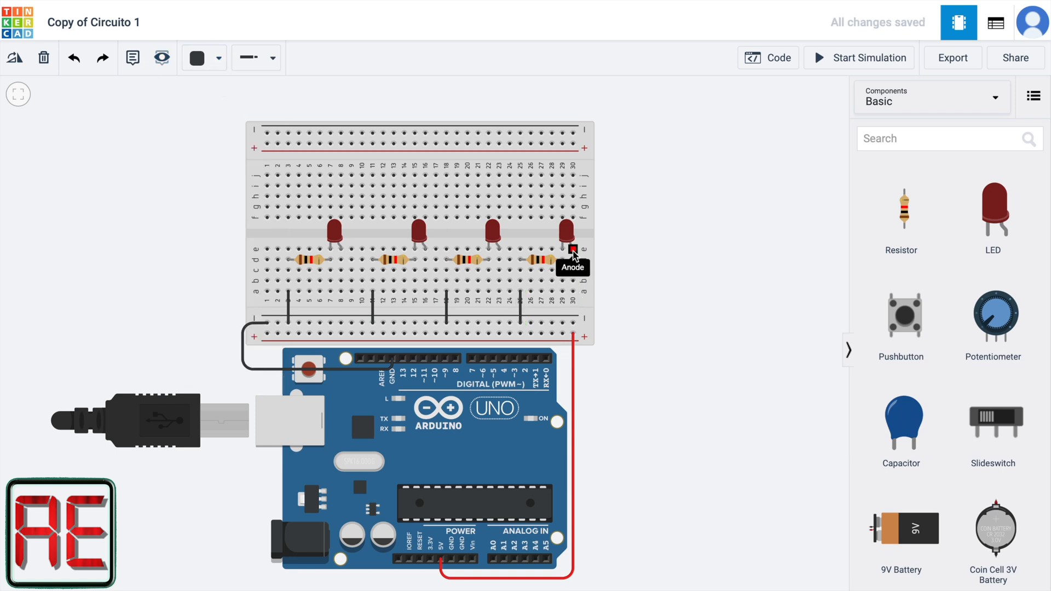
{"action": "mouse_move", "coordinate": [575, 302]}
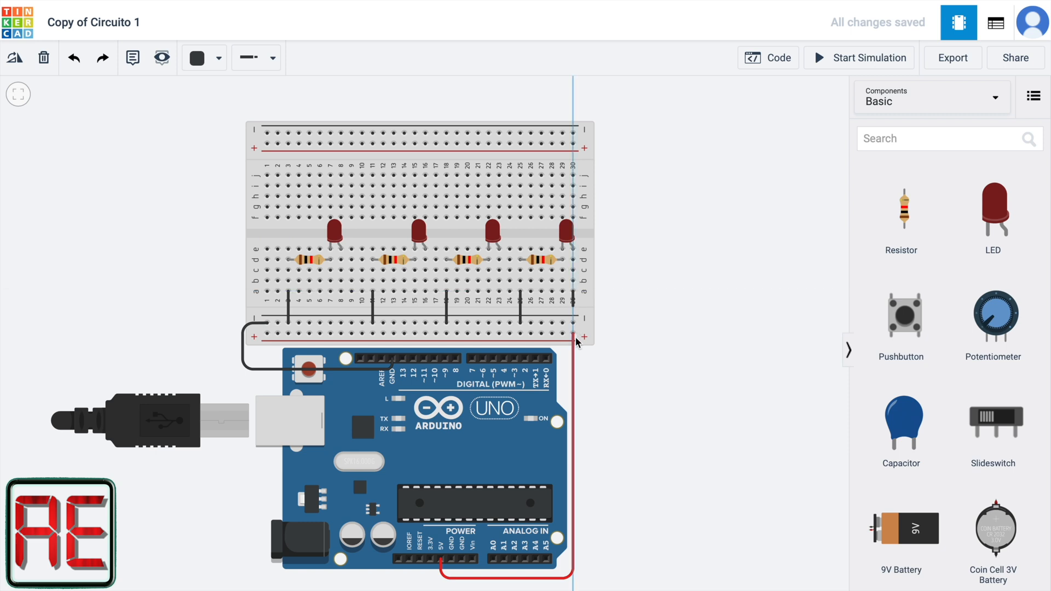
{"action": "mouse_move", "coordinate": [573, 320]}
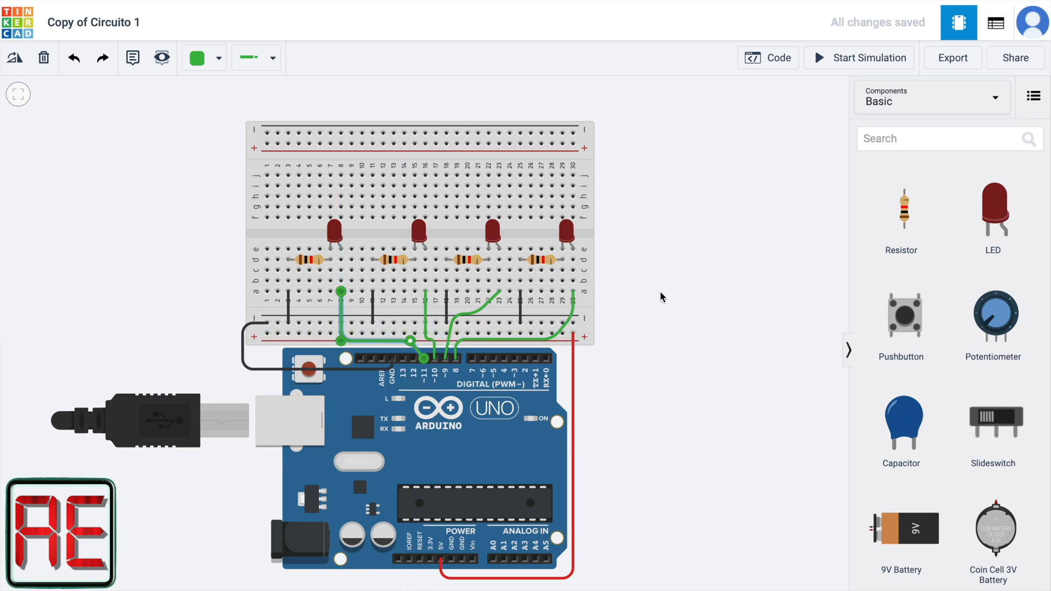
Replace setup's pinMode line with DDRB = B111111; in the code editor.
{"action": "left_click", "coordinate": [767, 57]}
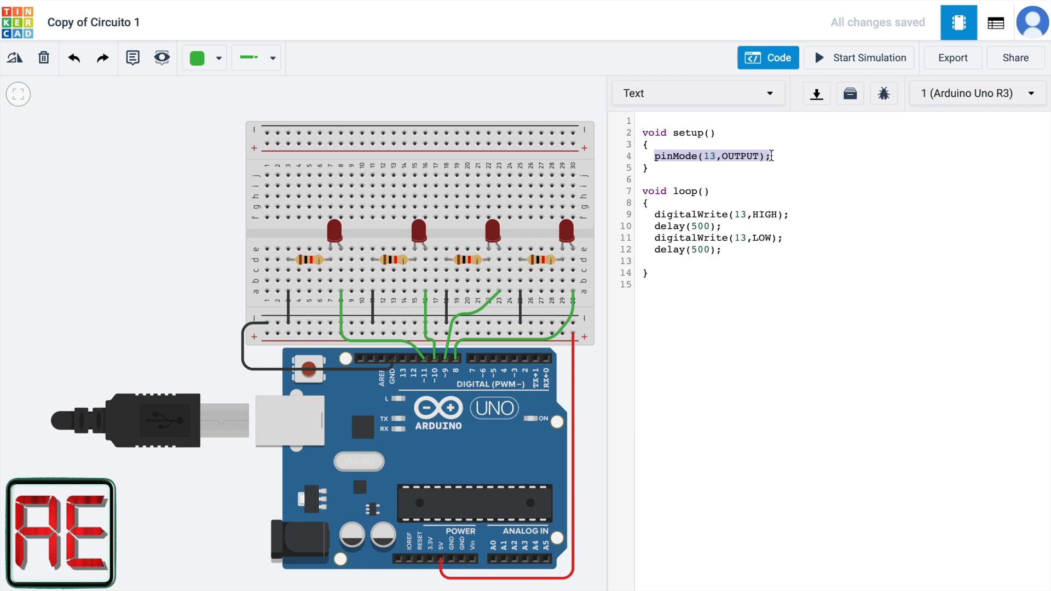
{"action": "type", "text": "DD"}
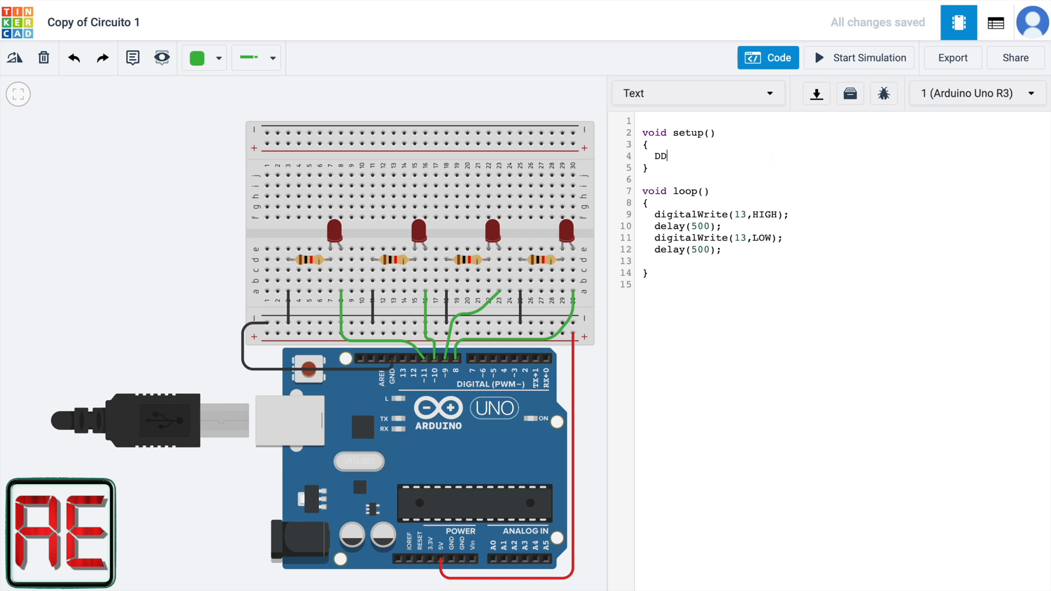
{"action": "type", "text": "RB = B"}
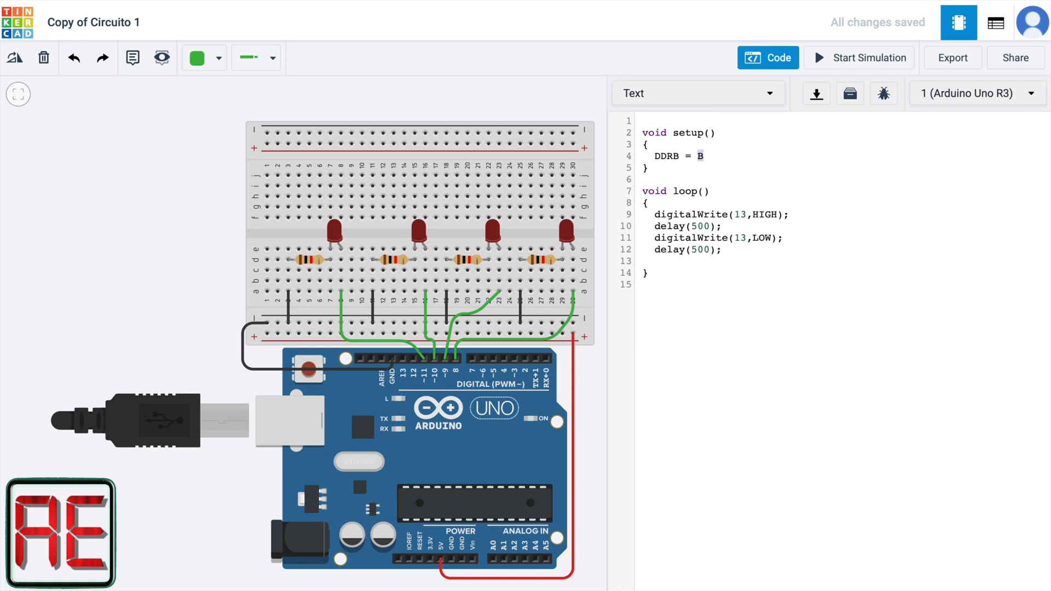
{"action": "left_click", "coordinate": [699, 155]}
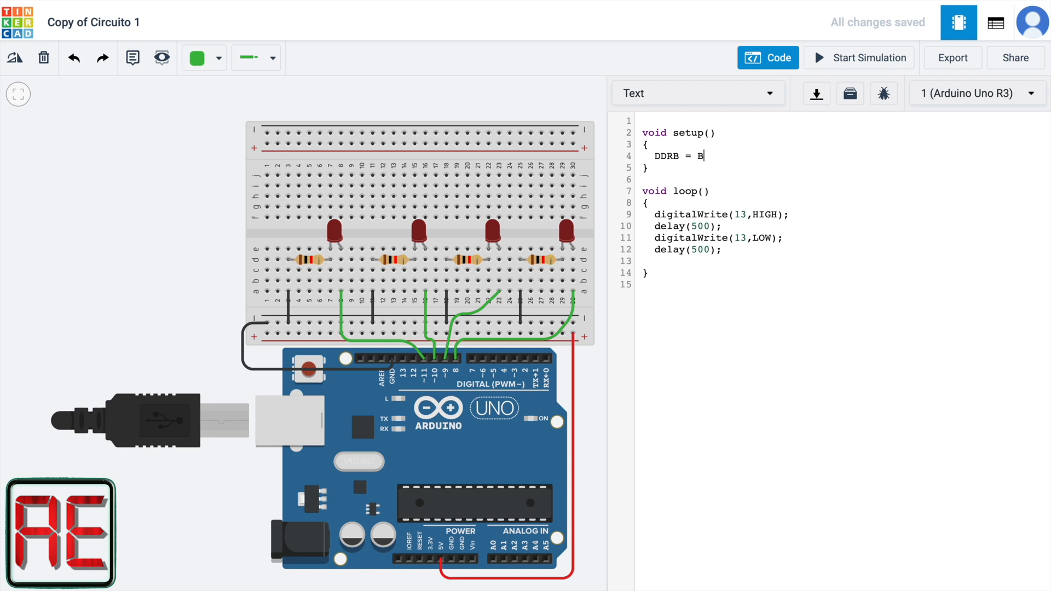
{"action": "type", "text": "11"}
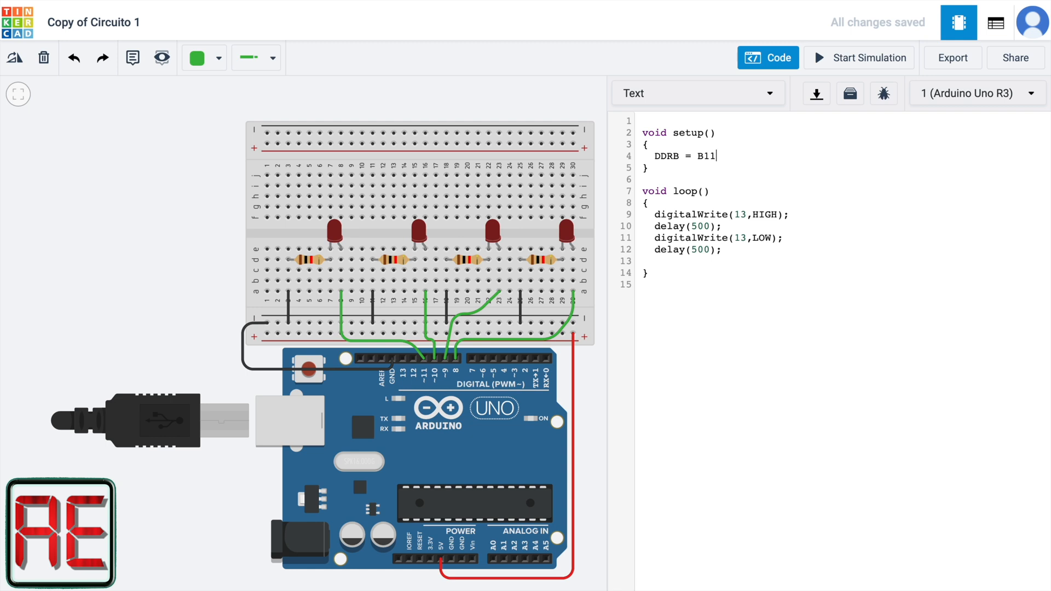
{"action": "type", "text": "1111"}
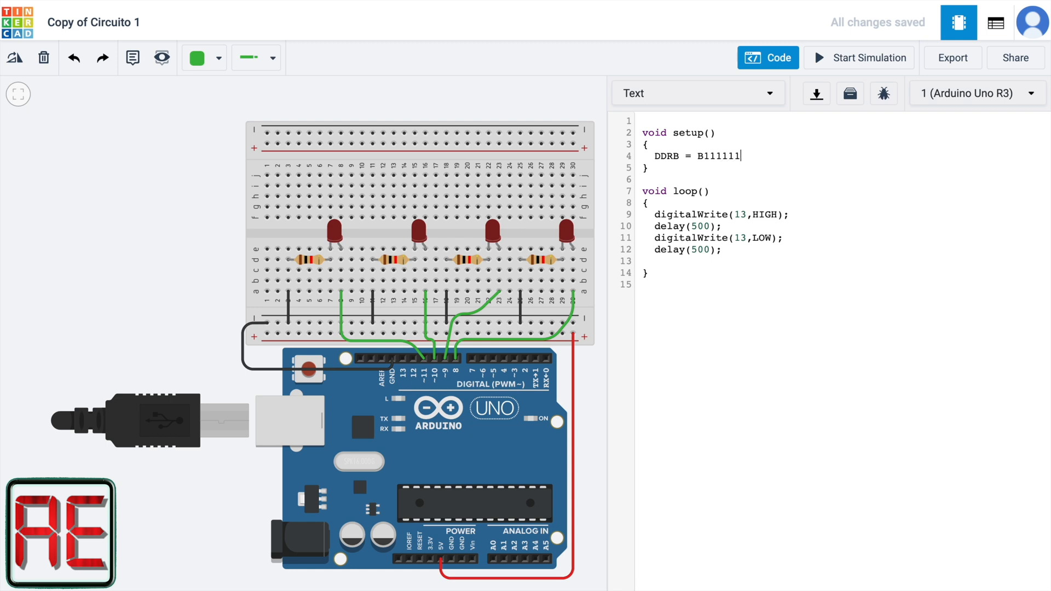
{"action": "type", "text": ";"}
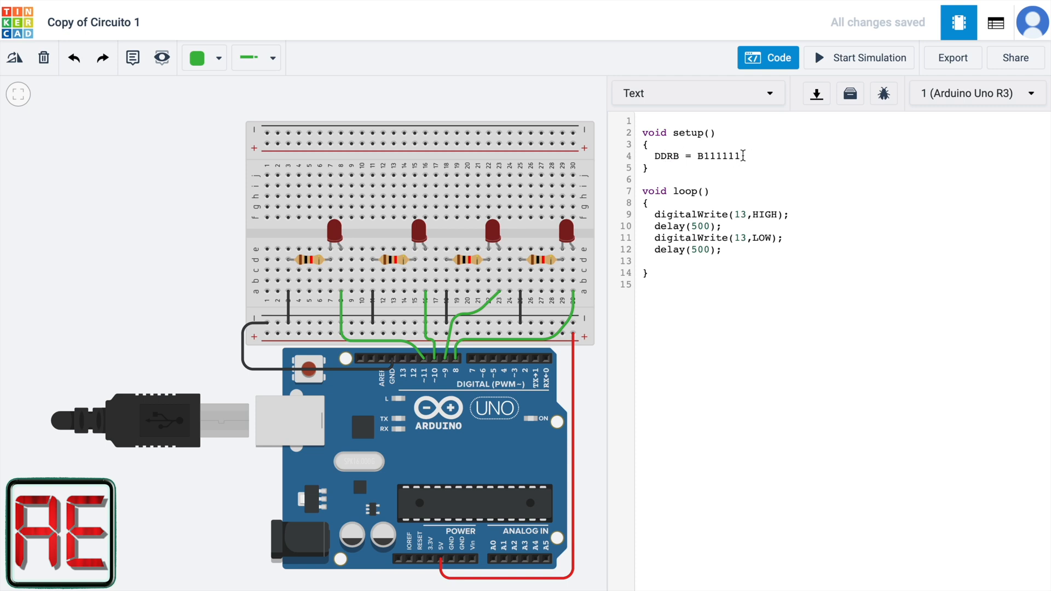
{"action": "type", "text": ";"}
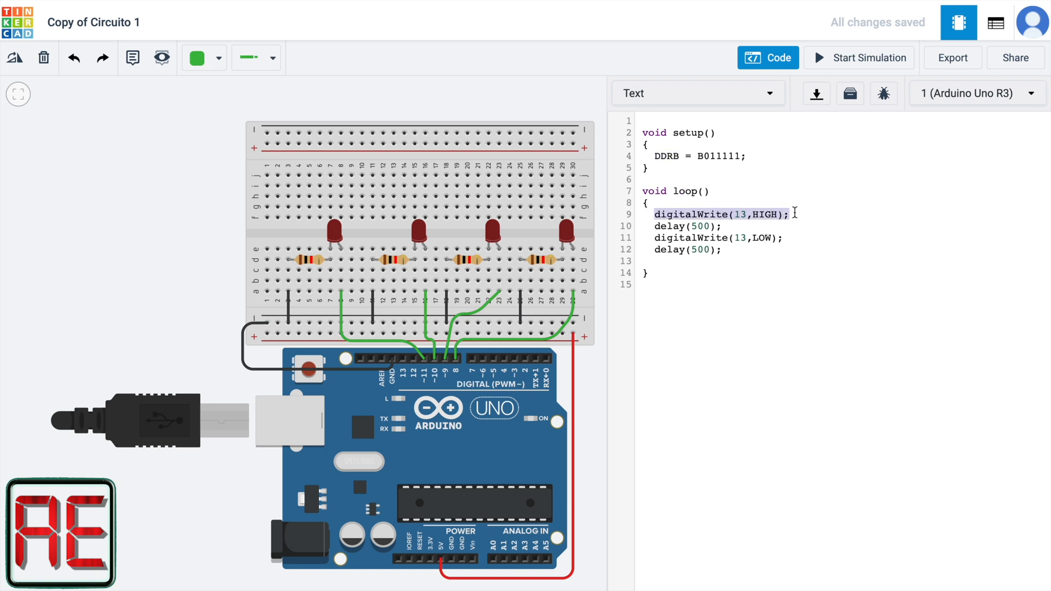
Type PORTB = B111111; over loop's digitalWrite(13,HIGH); line.
{"action": "type", "text": "PORT"}
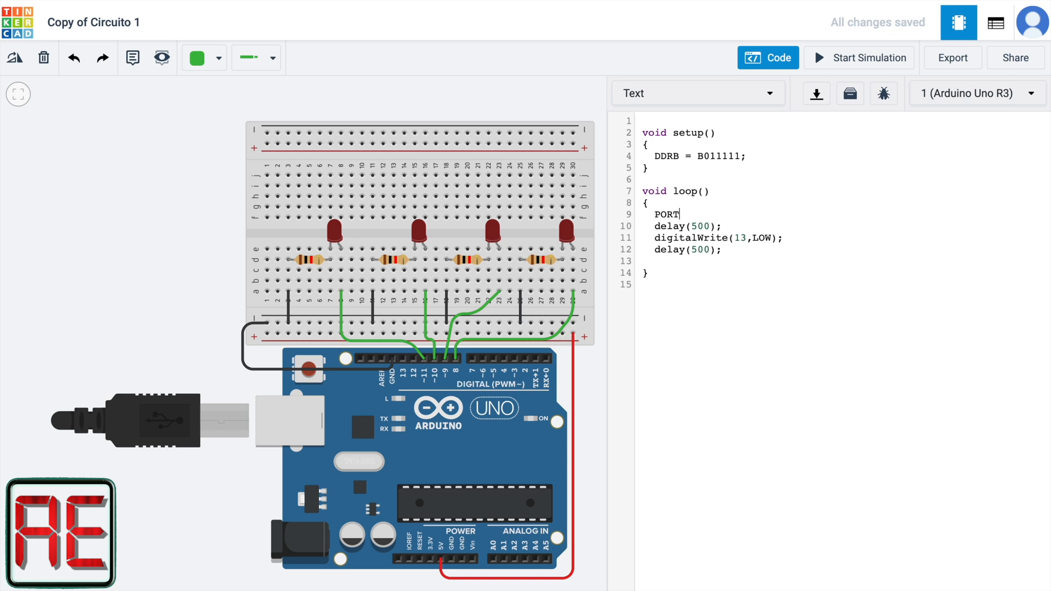
{"action": "type", "text": "B ="}
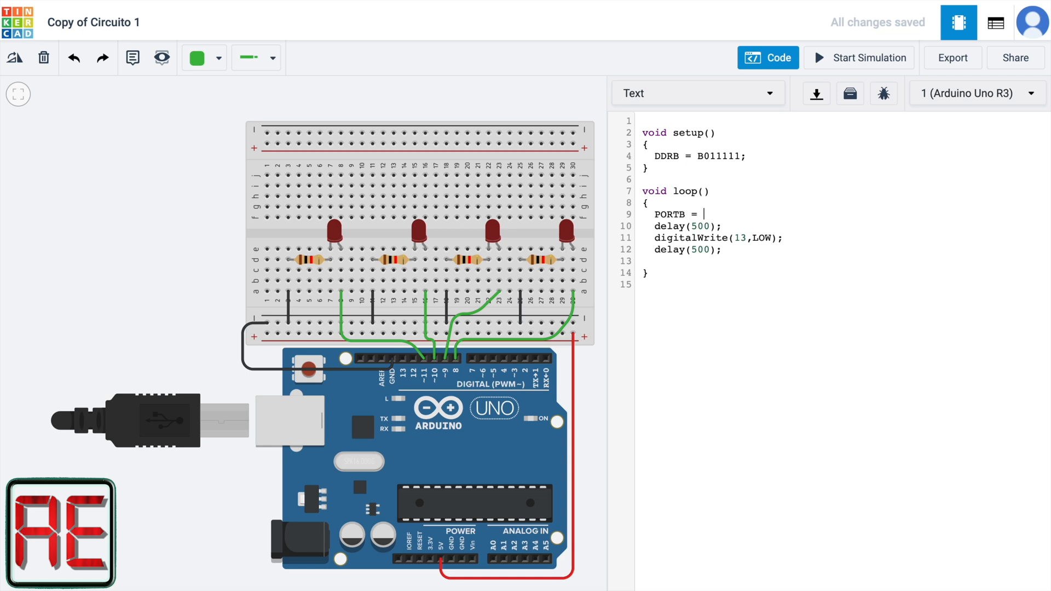
{"action": "type", "text": "B"}
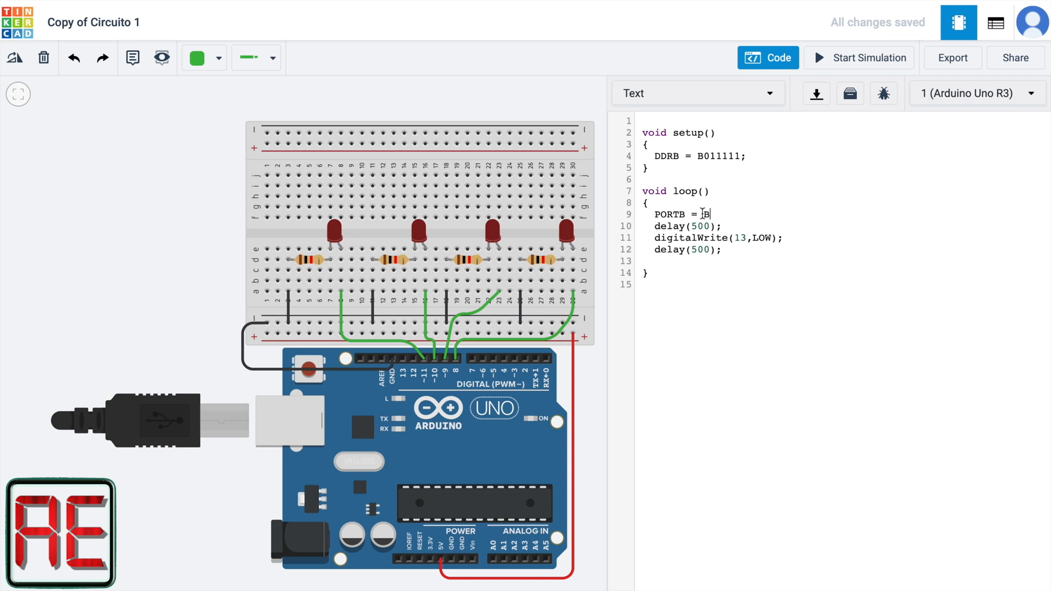
{"action": "type", "text": "111111"}
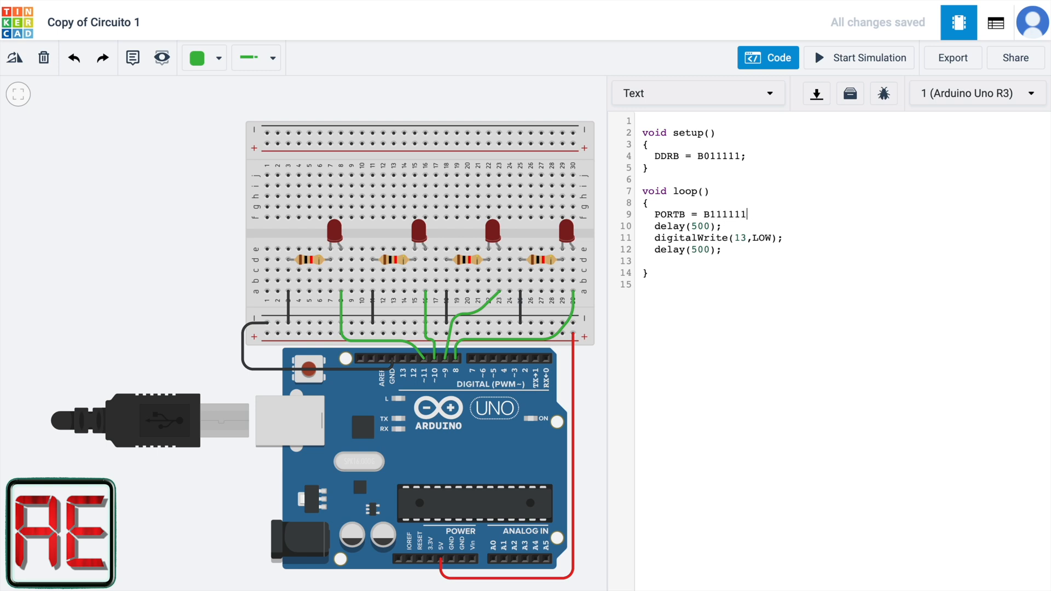
{"action": "type", "text": ";"}
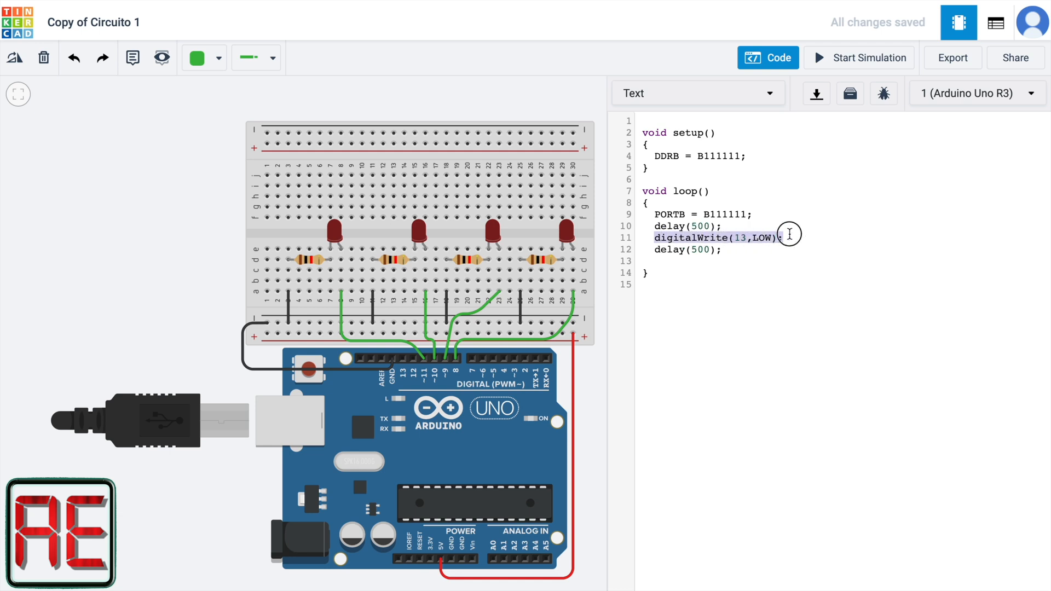
Type PORTB = B000000; over the digitalWrite(13,LOW); line, then select DDRB.
{"action": "type", "text": "PORT"}
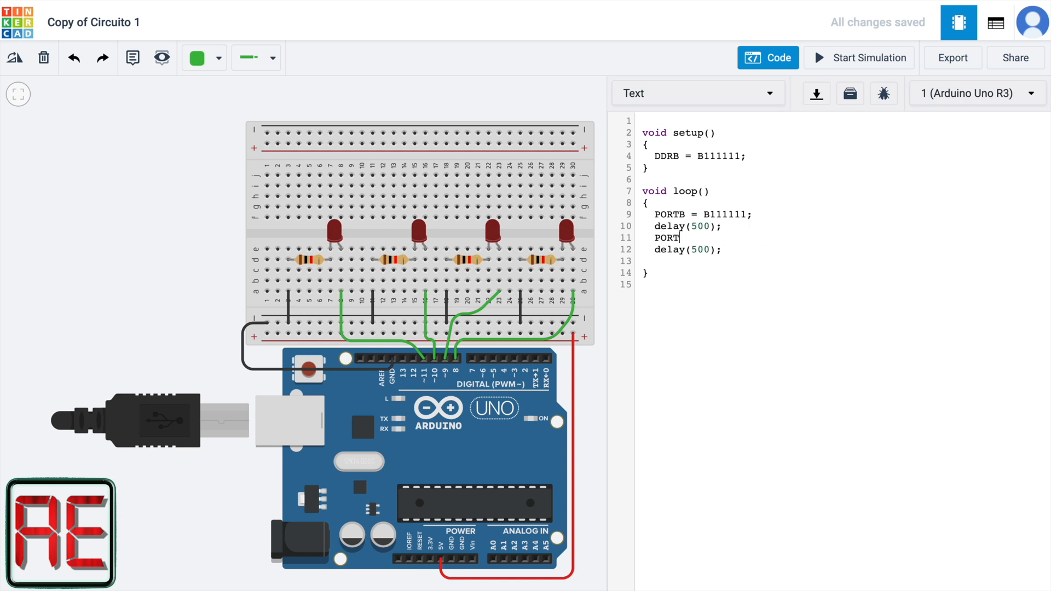
{"action": "type", "text": "B ="}
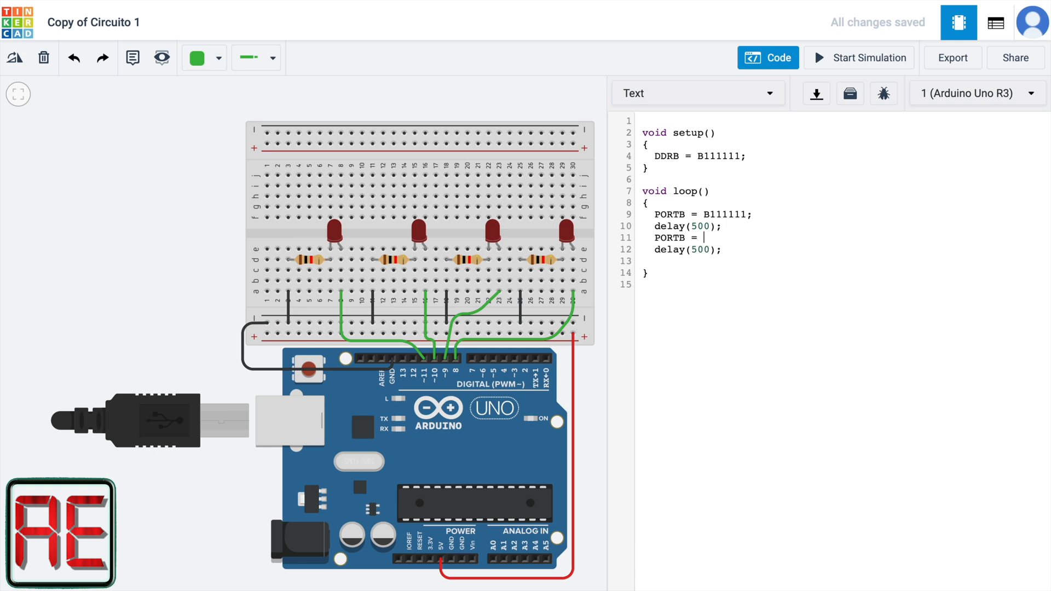
{"action": "type", "text": "B00"}
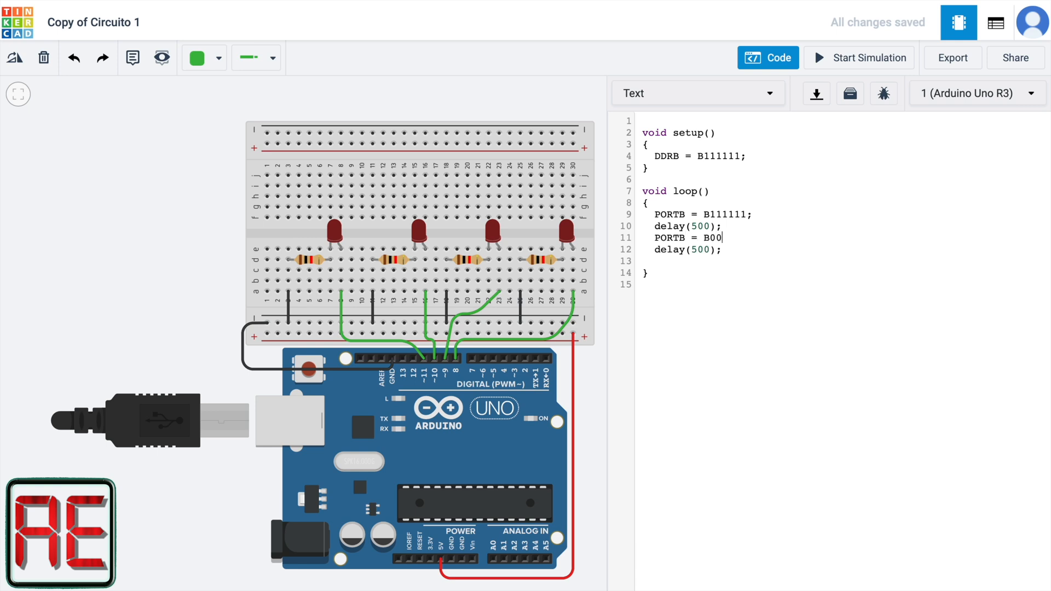
{"action": "type", "text": "00"}
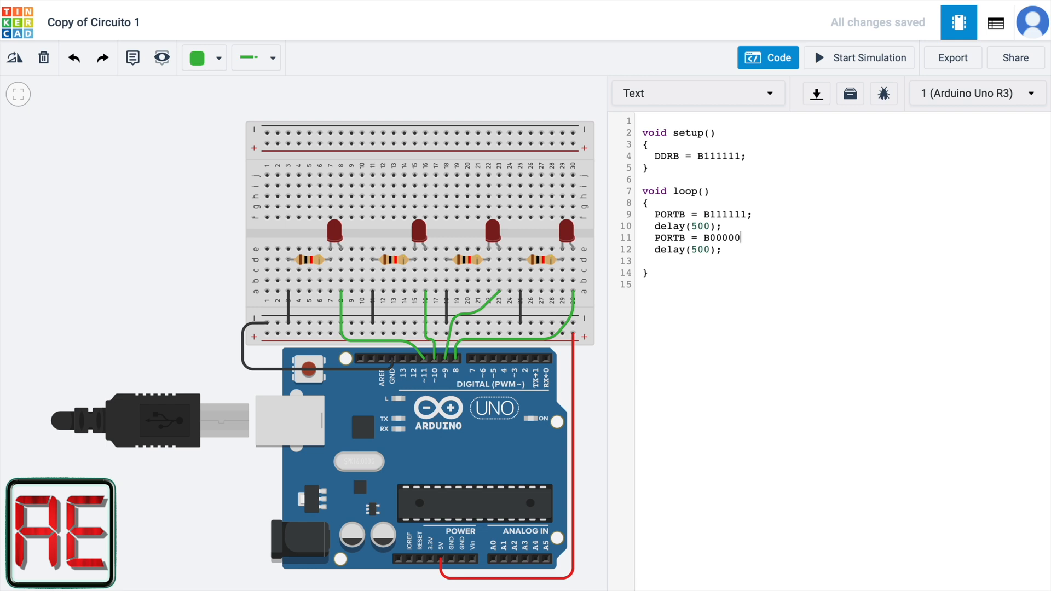
{"action": "type", "text": "0;"}
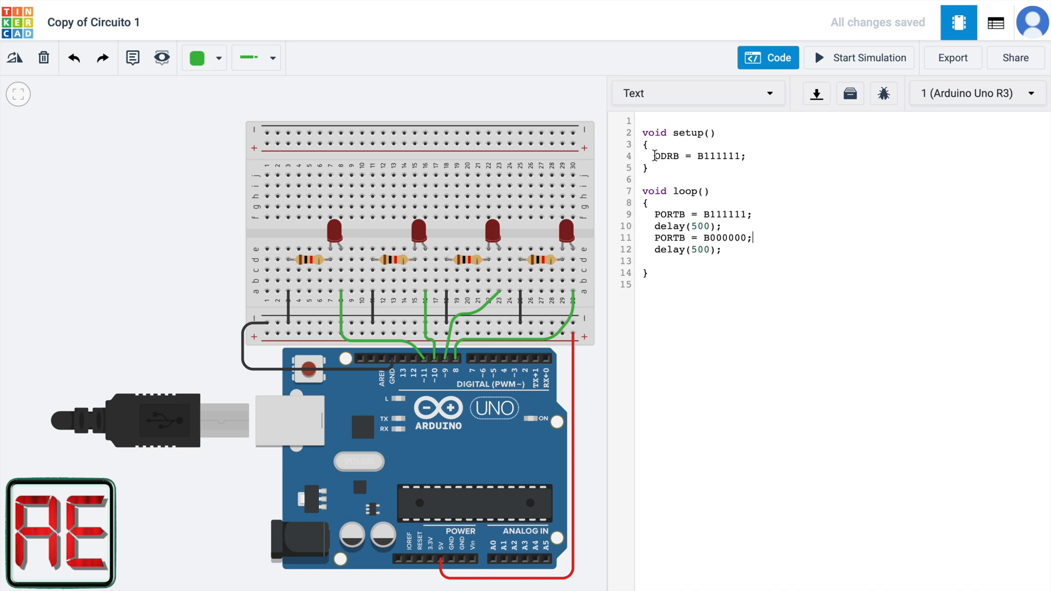
{"action": "double_click", "coordinate": [666, 155]}
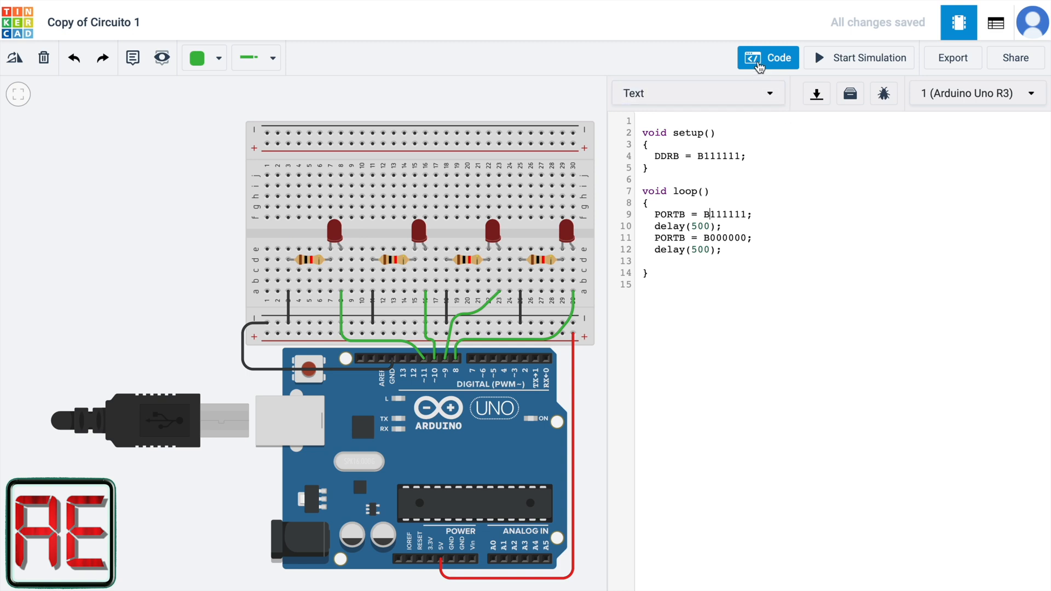
Hide the code editor and start the port-register LED simulation.
{"action": "left_click", "coordinate": [867, 58]}
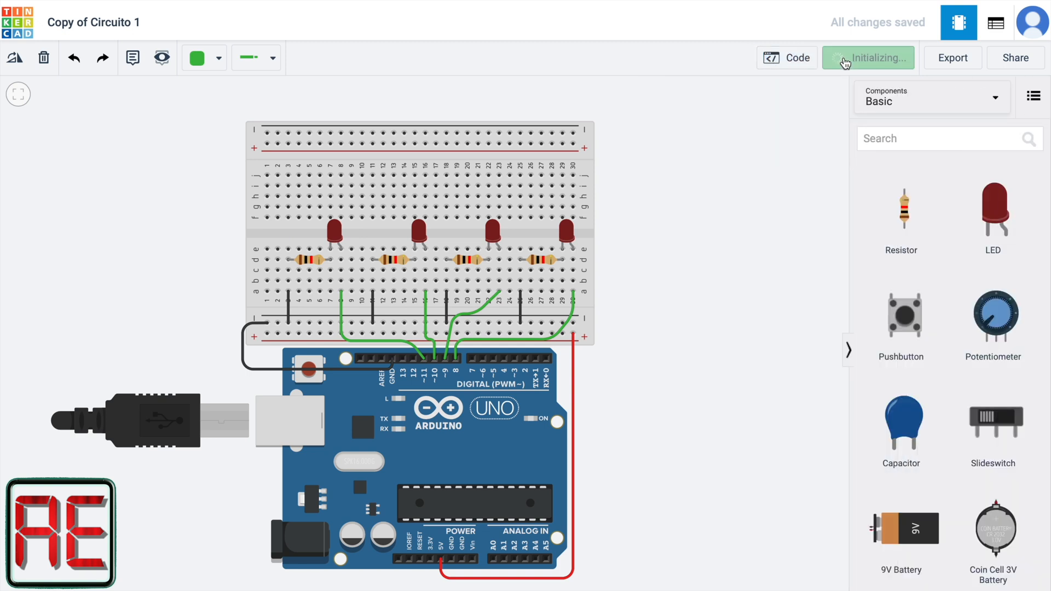
{"action": "left_click", "coordinate": [867, 58]}
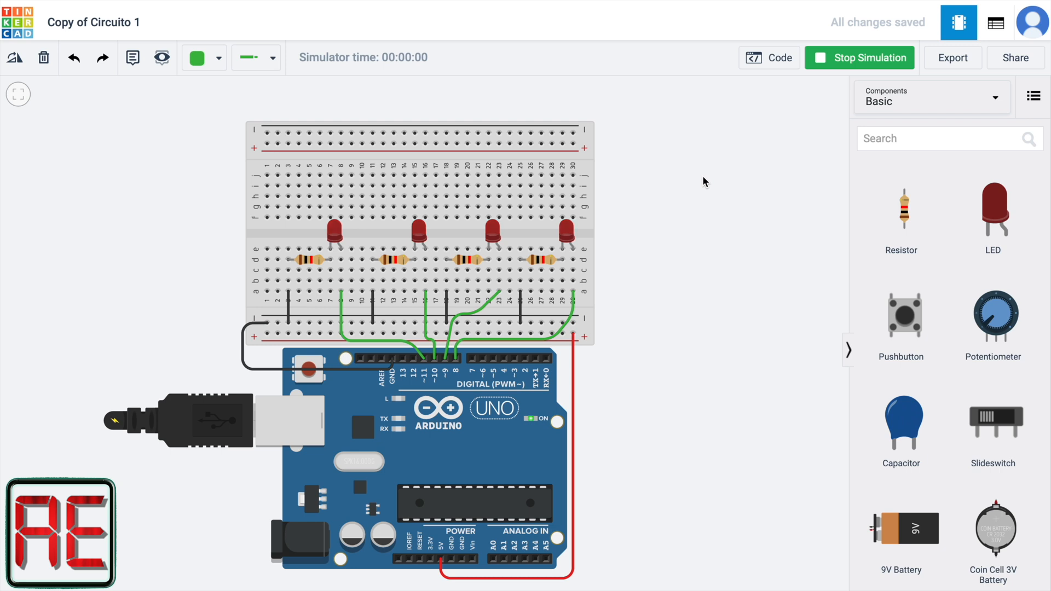
{"action": "mouse_move", "coordinate": [582, 233]}
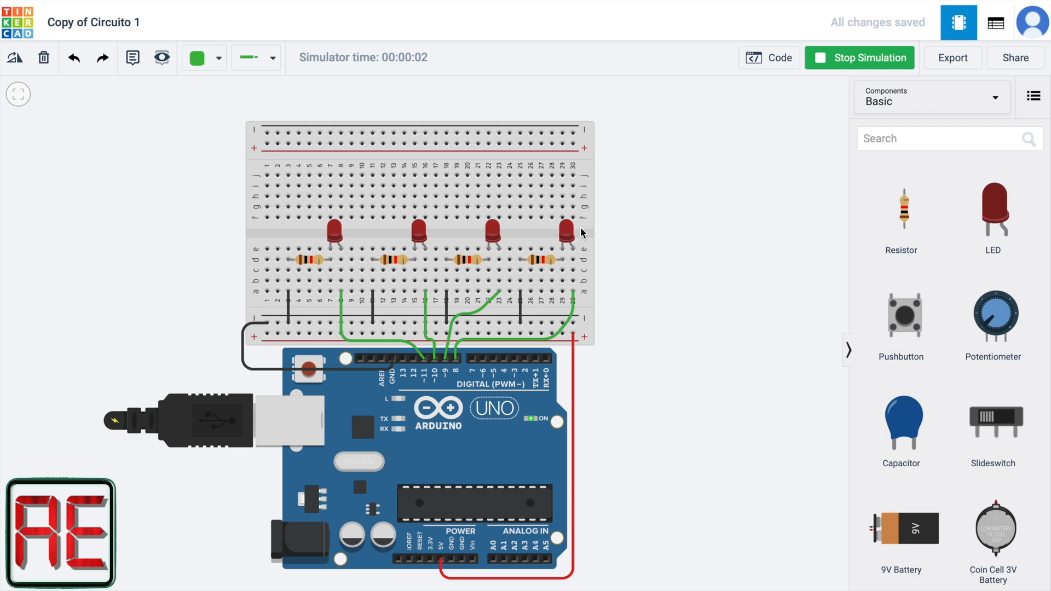
{"action": "mouse_move", "coordinate": [642, 244]}
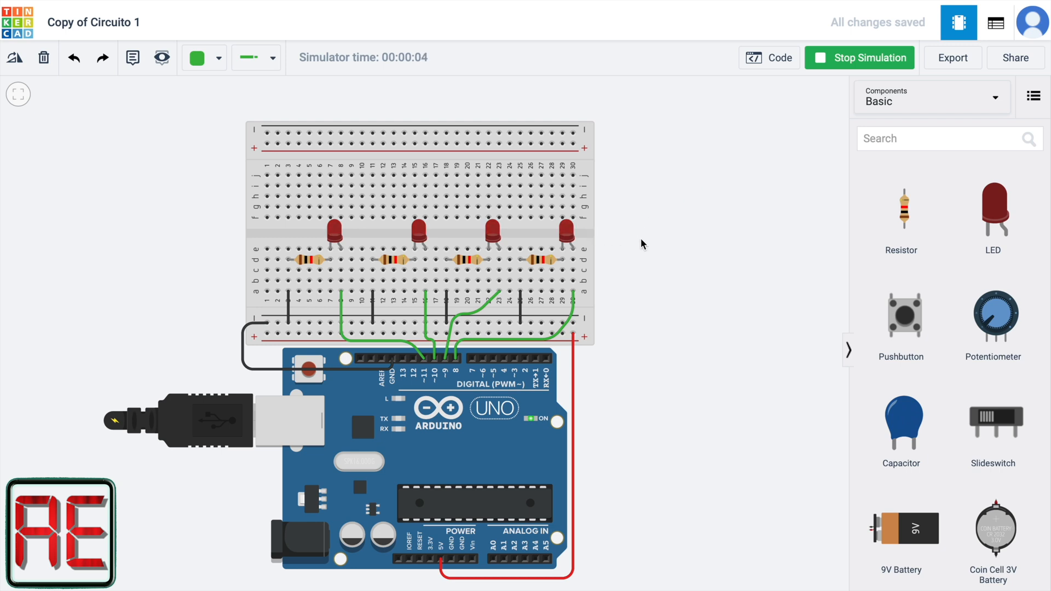